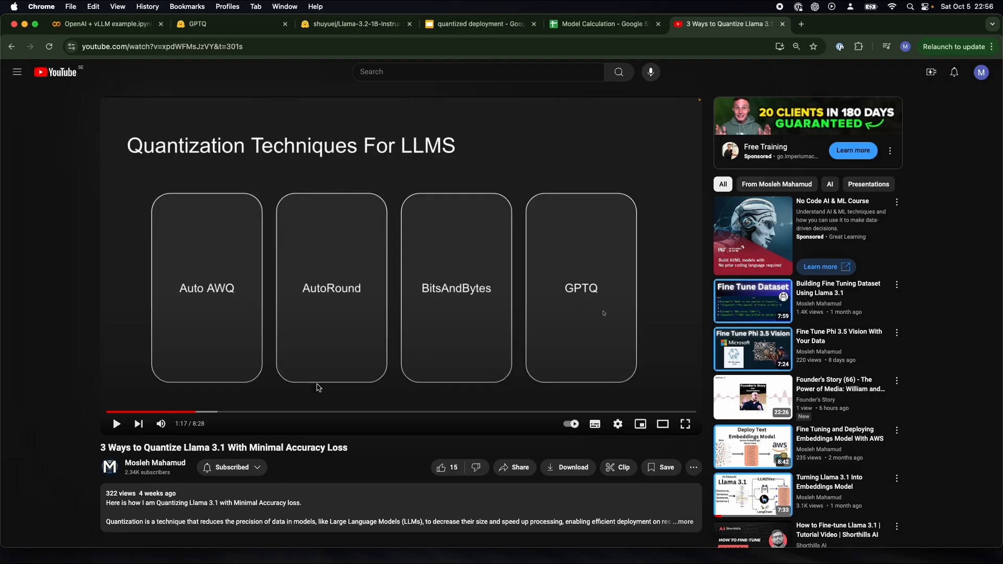
pyautogui.moveTo(529, 285)
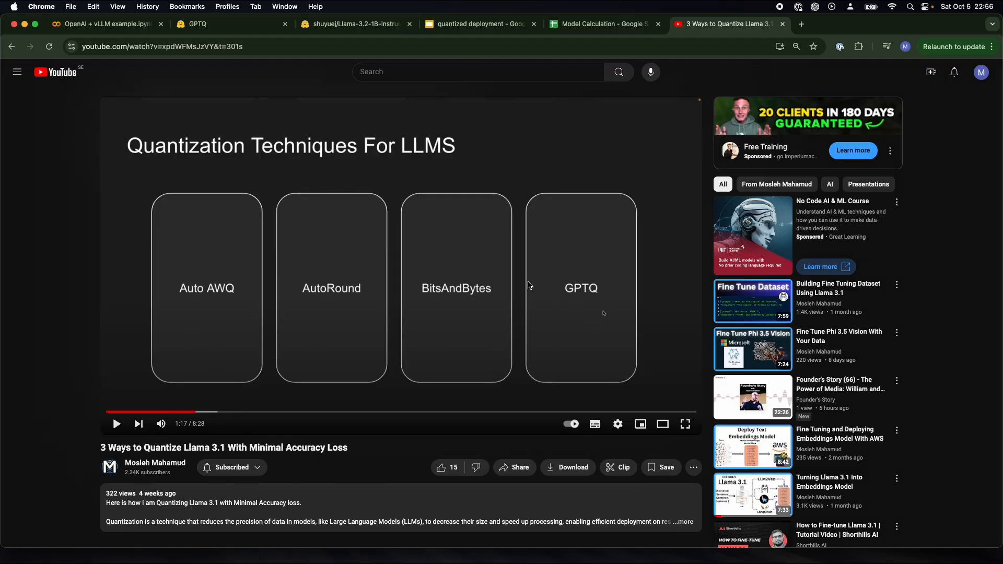
pyautogui.moveTo(610, 282)
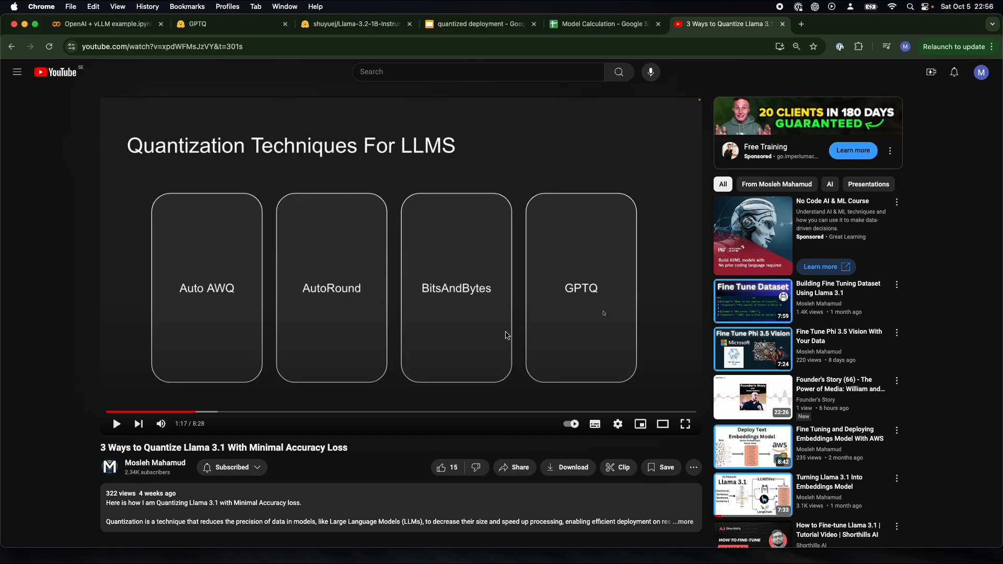
pyautogui.moveTo(246, 352)
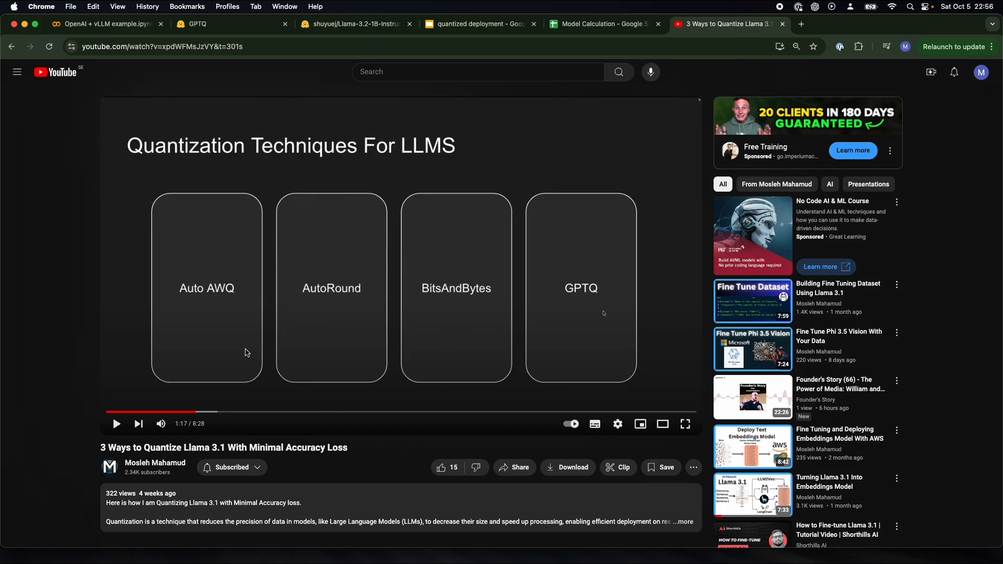
pyautogui.moveTo(576, 321)
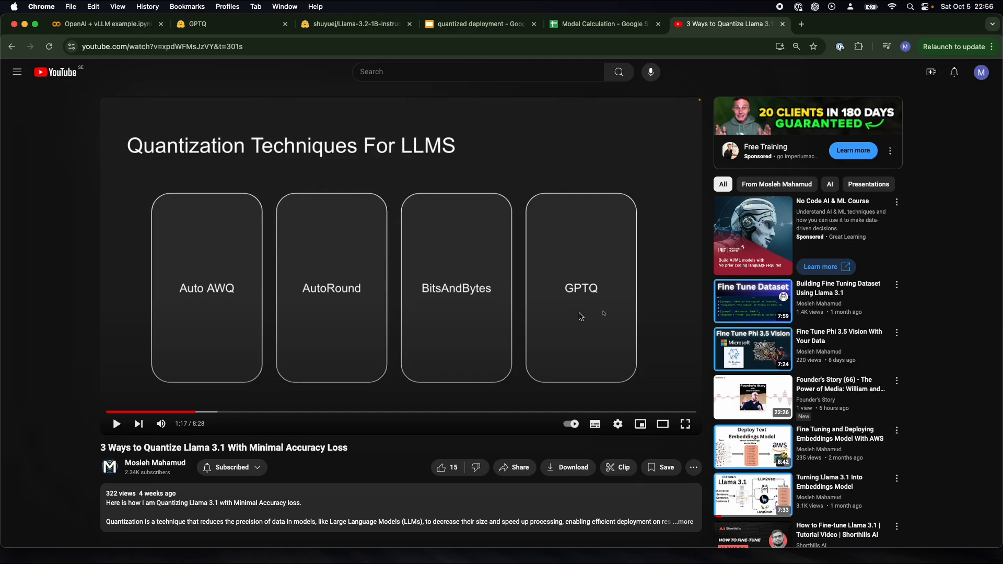
pyautogui.moveTo(583, 318)
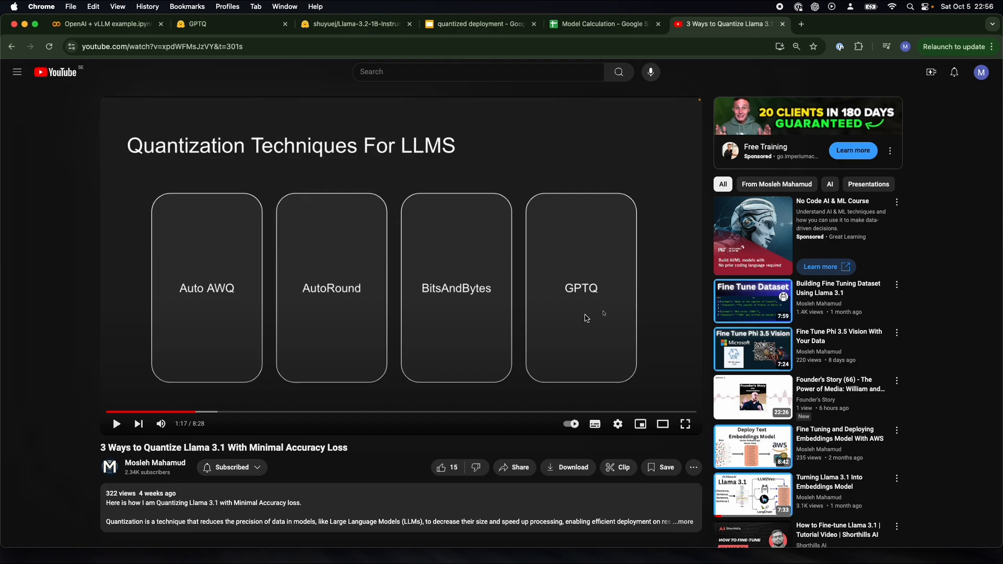
# Step: Open the Hugging Face tab and select the 1B Llama-3.2-Instruct-GPTQ model card
pyautogui.click(601, 23)
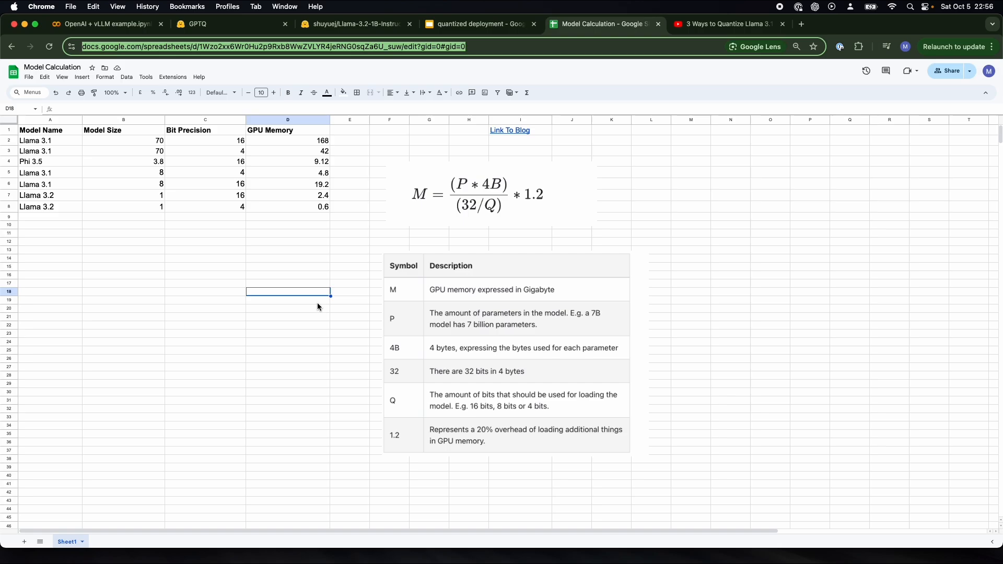
pyautogui.moveTo(272, 293)
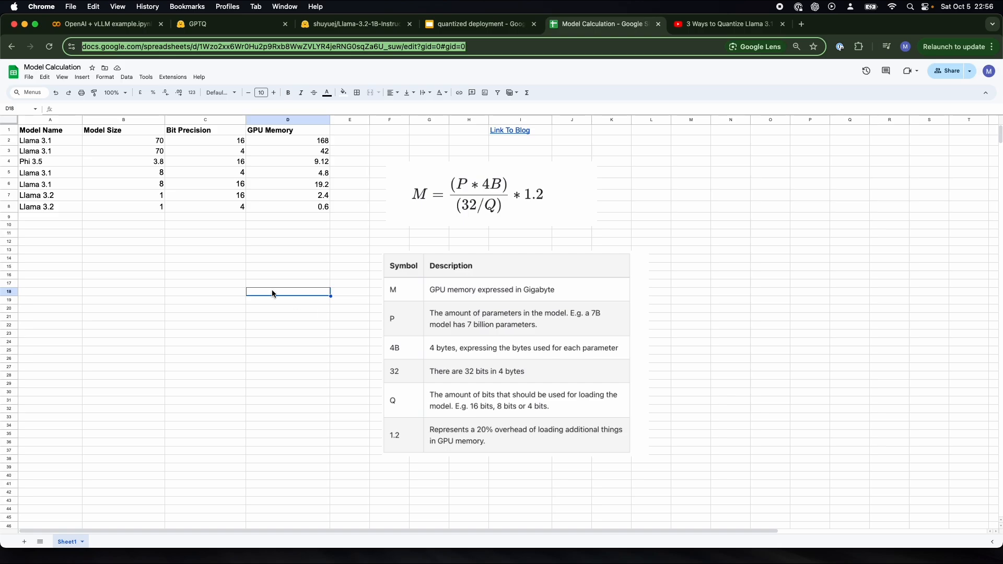
pyautogui.click(124, 205)
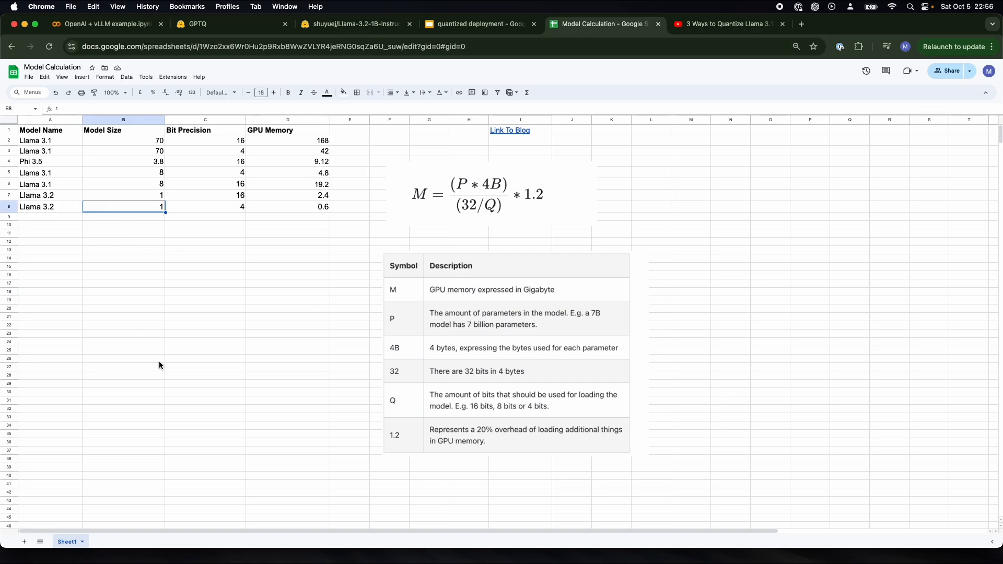
pyautogui.click(287, 205)
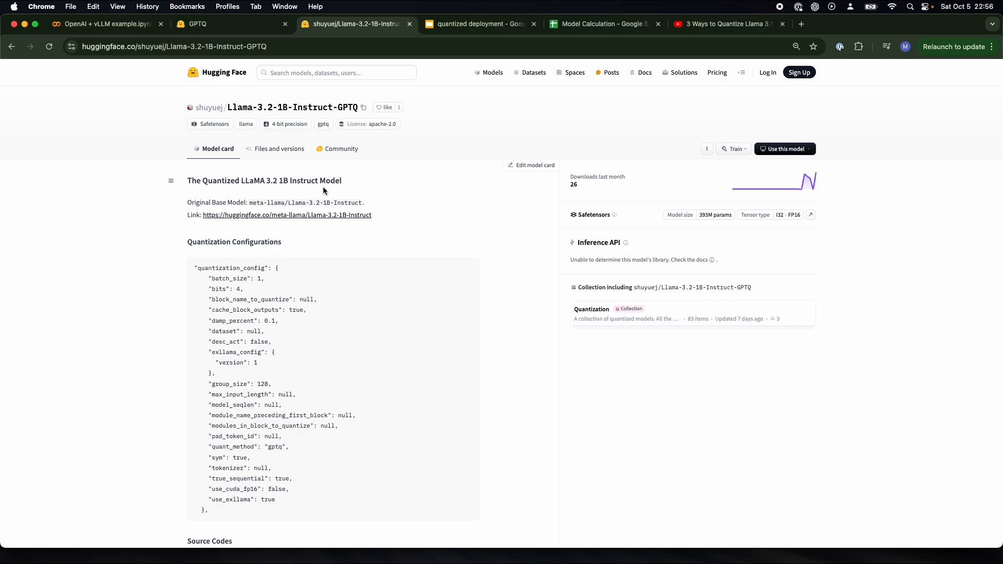
pyautogui.moveTo(425, 260)
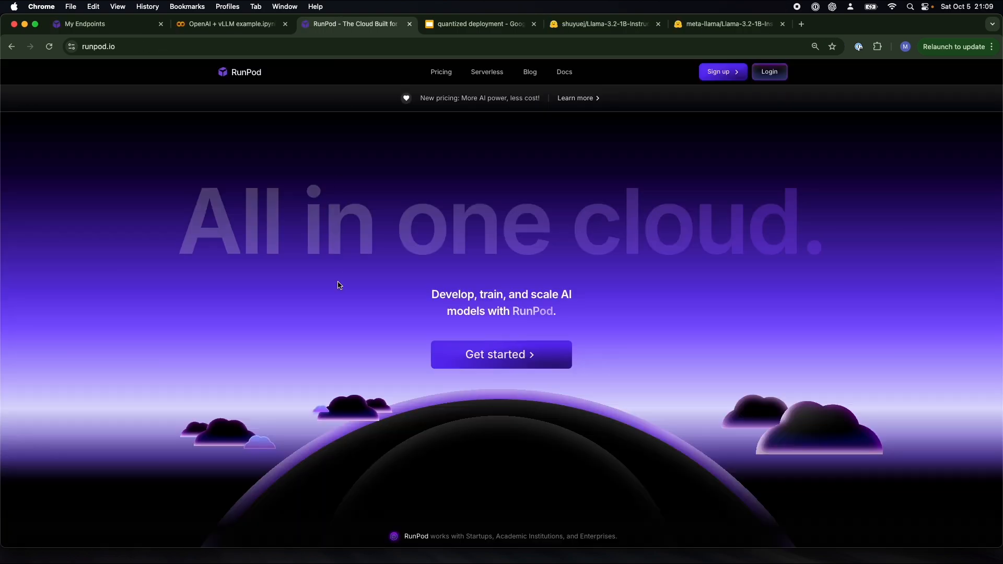
pyautogui.moveTo(282, 250)
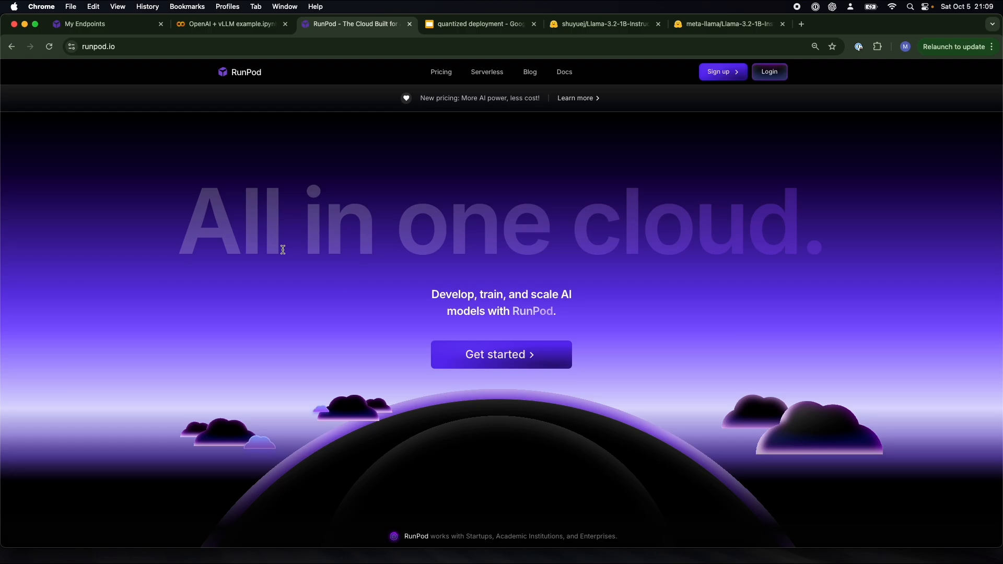
pyautogui.moveTo(612, 354)
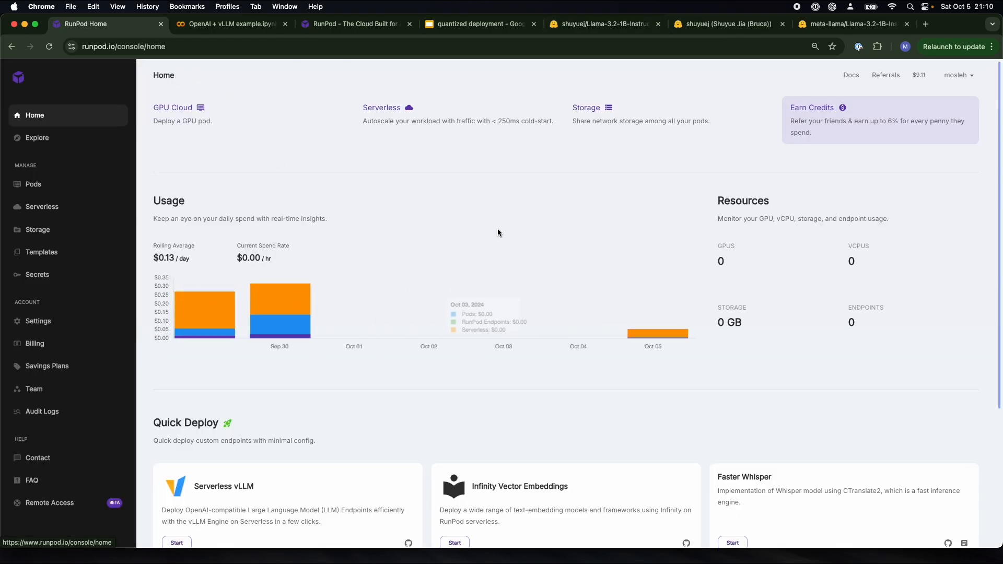
pyautogui.moveTo(670, 430)
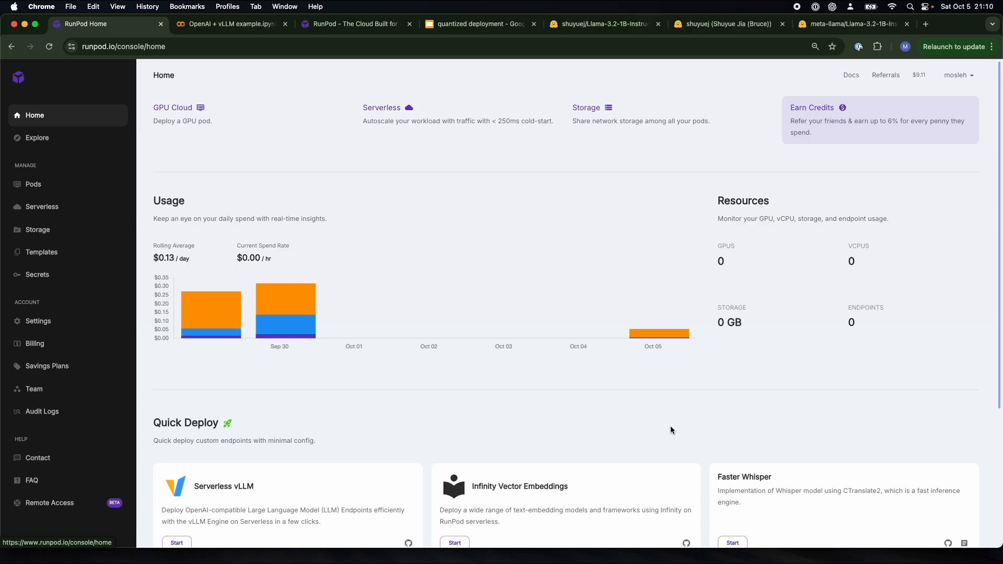
# Step: Start a Serverless vLLM quick deploy using the HF_READ secret as token, then continue
pyautogui.scroll(-3)
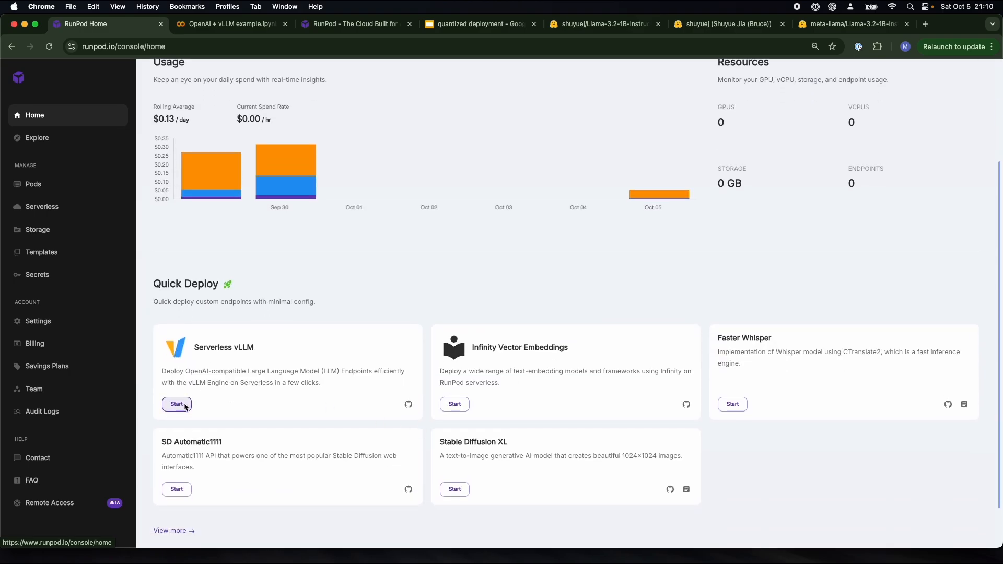
pyautogui.click(601, 24)
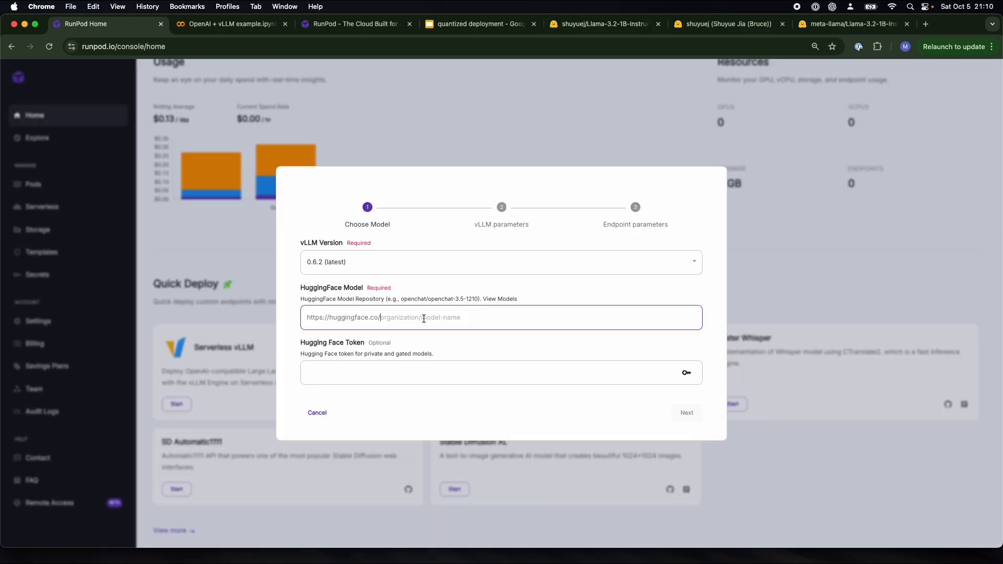
pyautogui.click(686, 373)
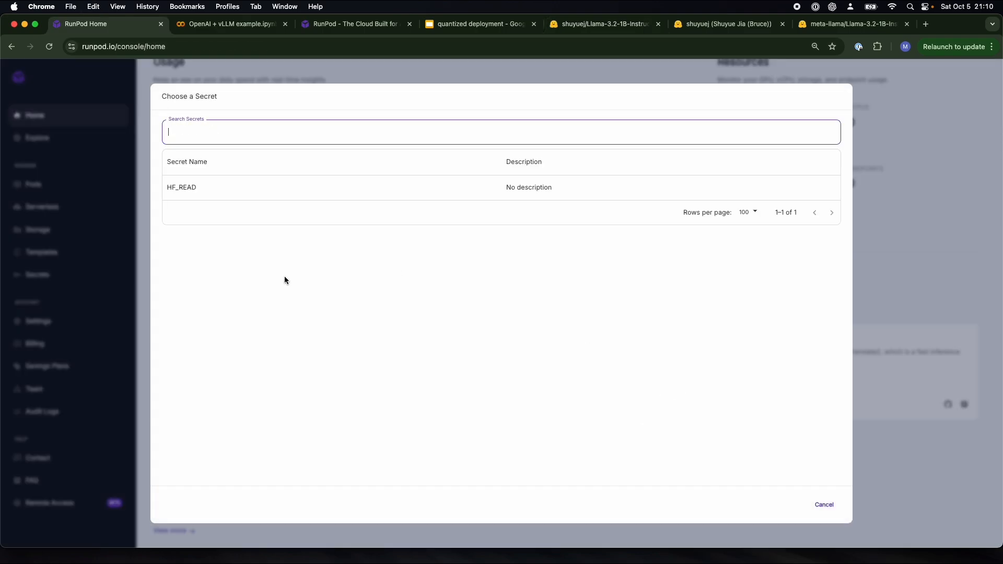
pyautogui.click(181, 187)
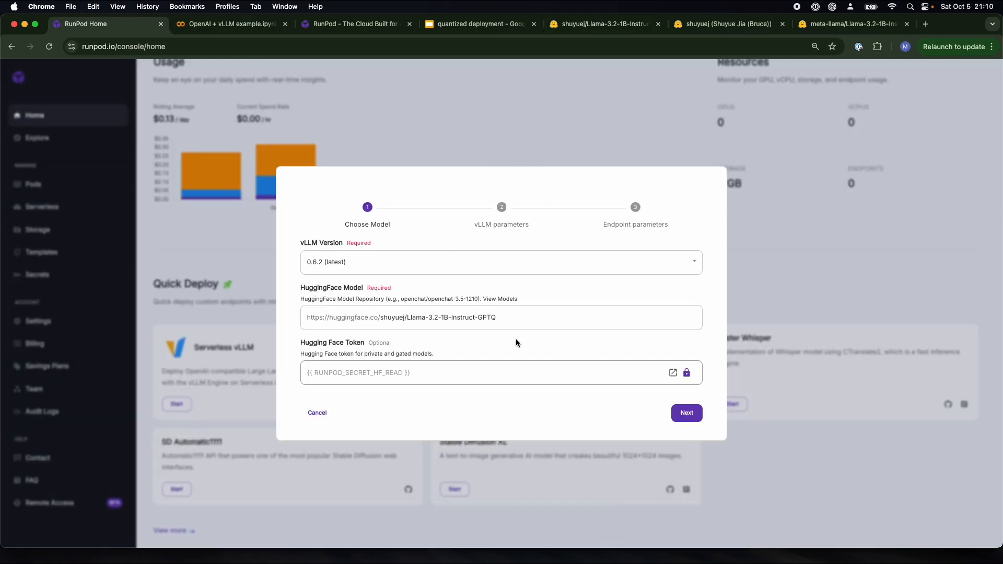
pyautogui.click(686, 412)
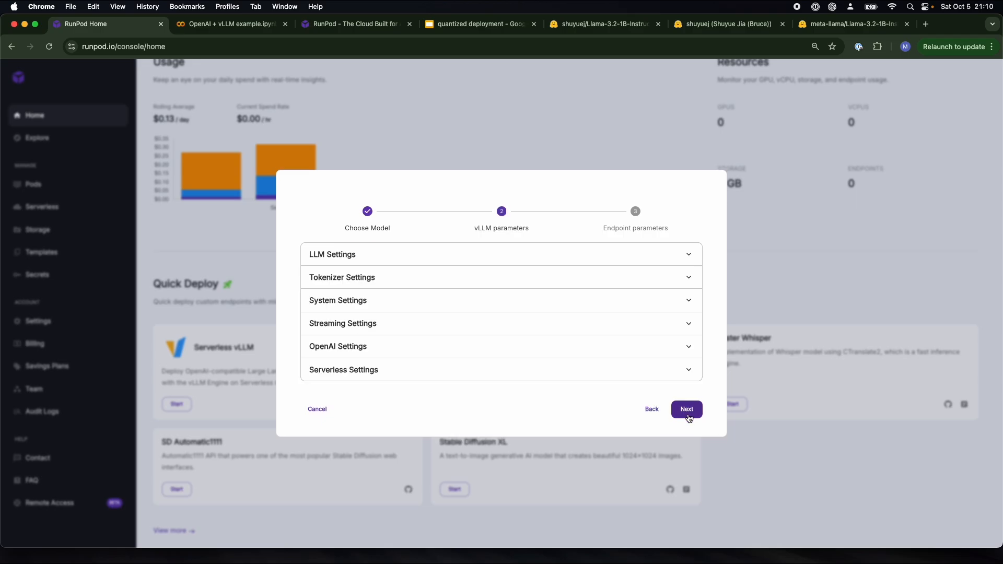
# Step: Keep default vLLM parameters, pick 16 GB GPU workers for shuyuej/Llama-3.2-1B-Instruct-GPTQ, and deploy
pyautogui.click(686, 409)
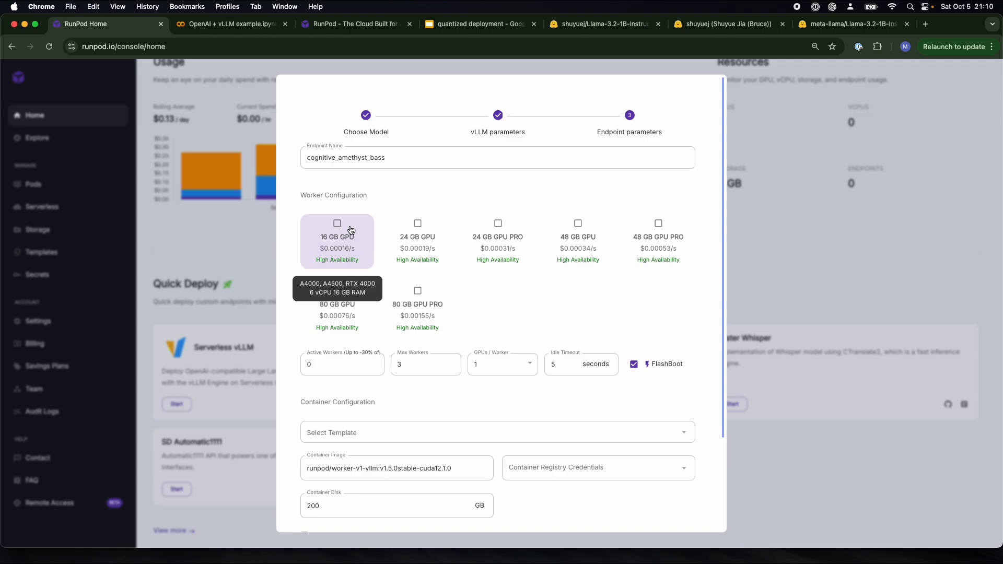
pyautogui.click(337, 223)
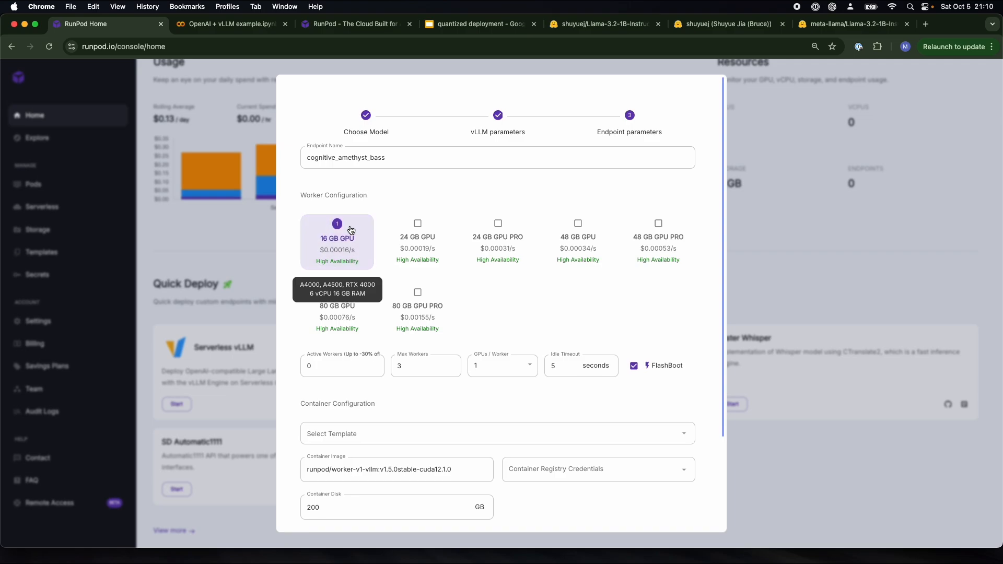
pyautogui.write('shuyuej/Llama-3.2-1B-Instruct-GPTQ')
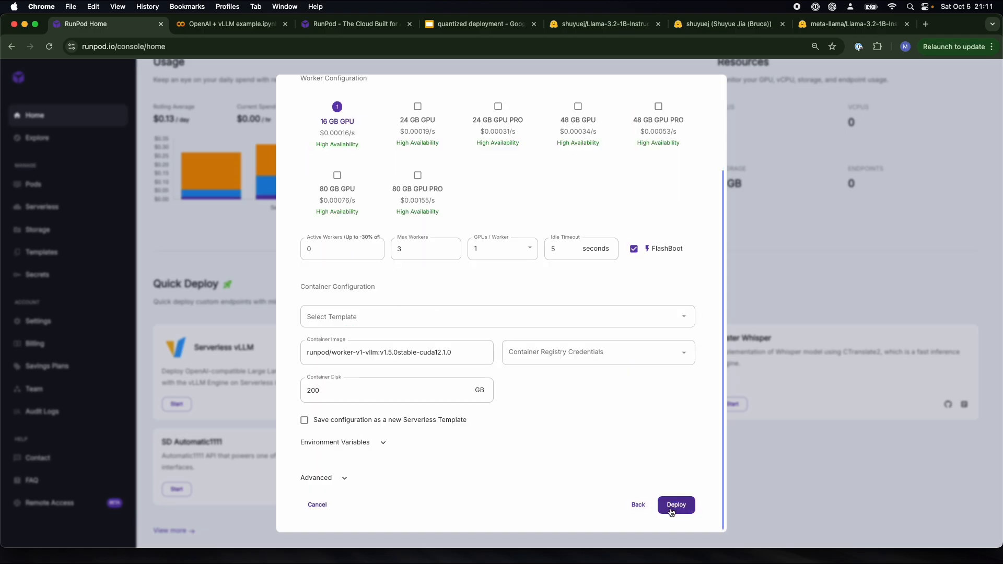
pyautogui.click(675, 505)
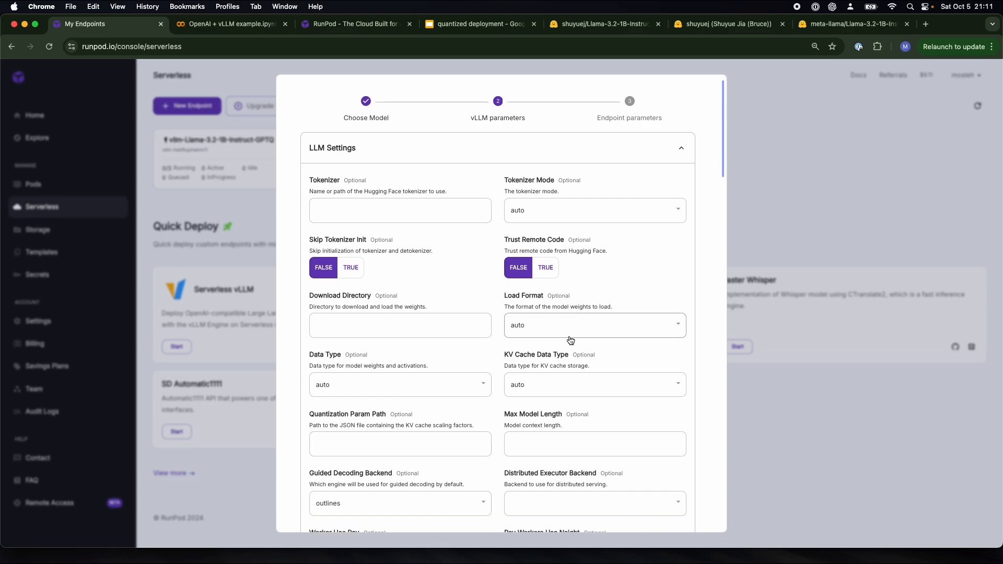
pyautogui.click(593, 325)
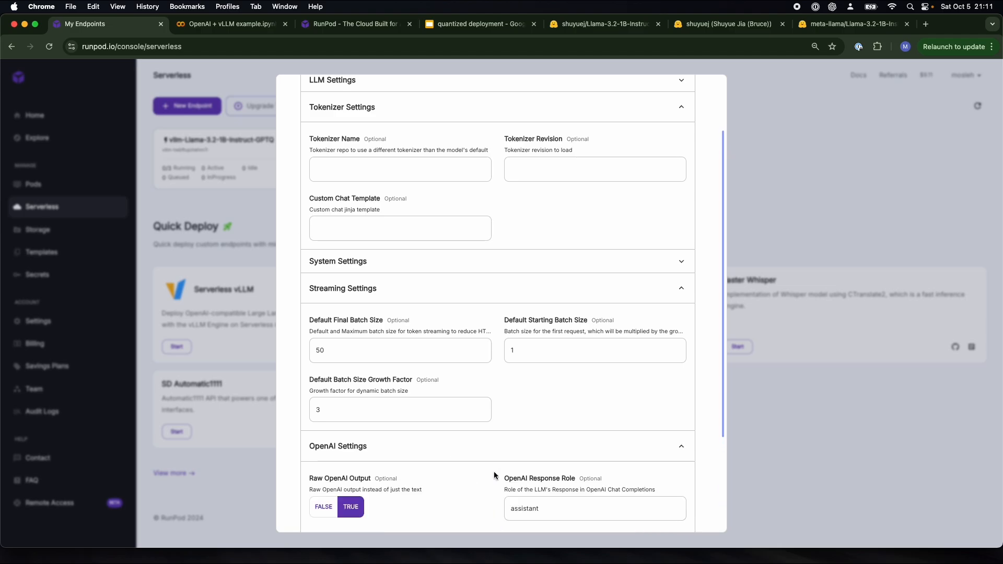
pyautogui.scroll(-3)
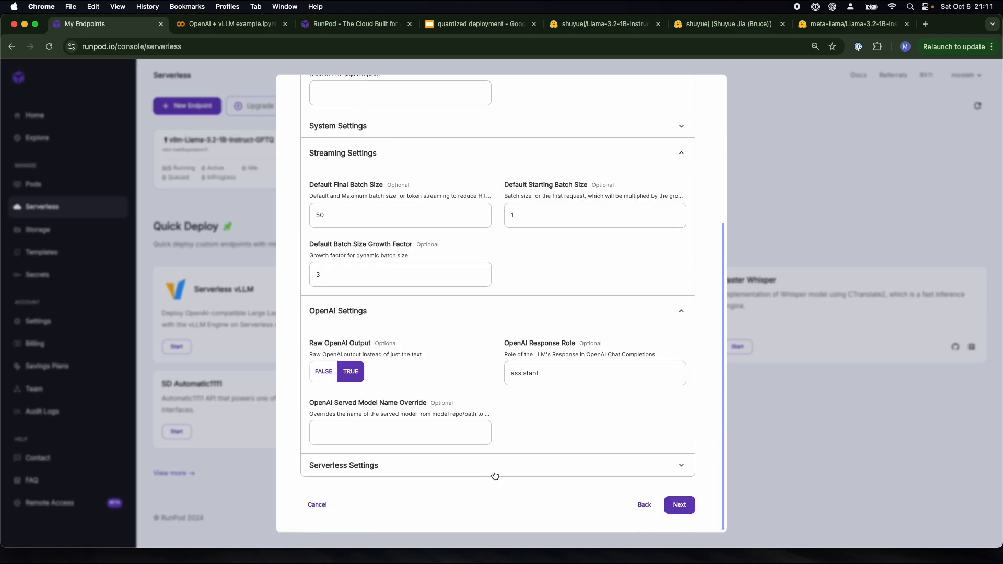
pyautogui.scroll(-3)
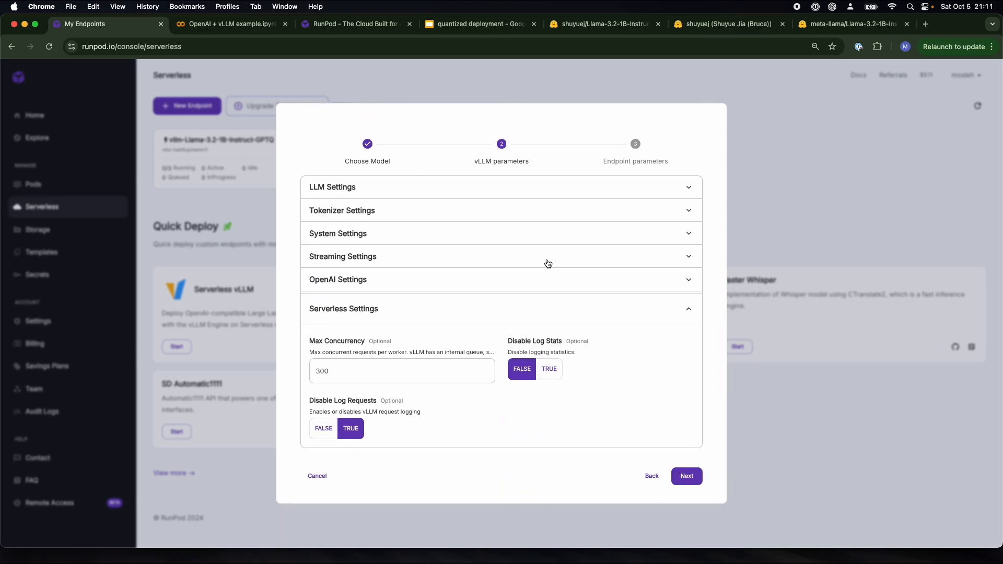
pyautogui.click(343, 309)
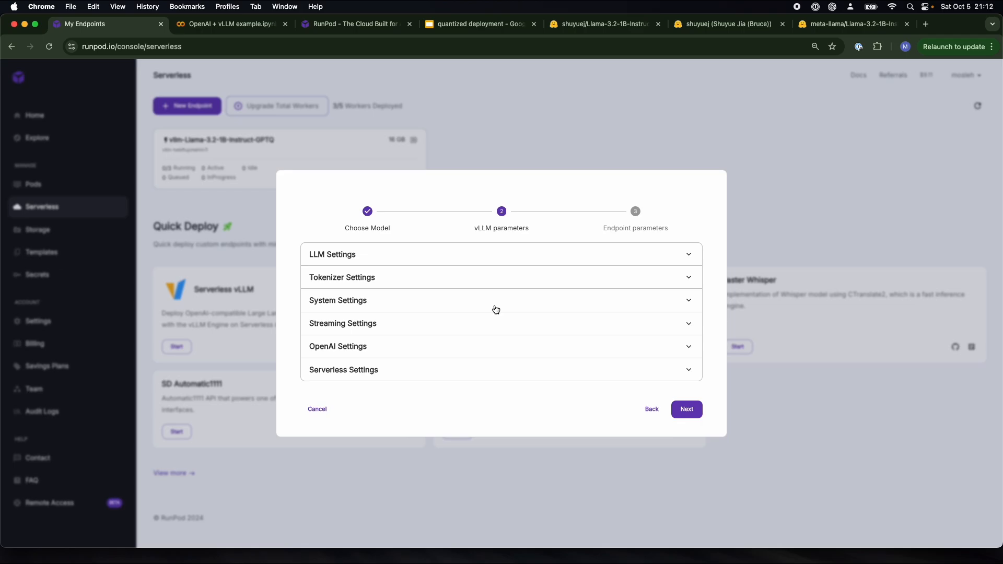
pyautogui.moveTo(300, 159)
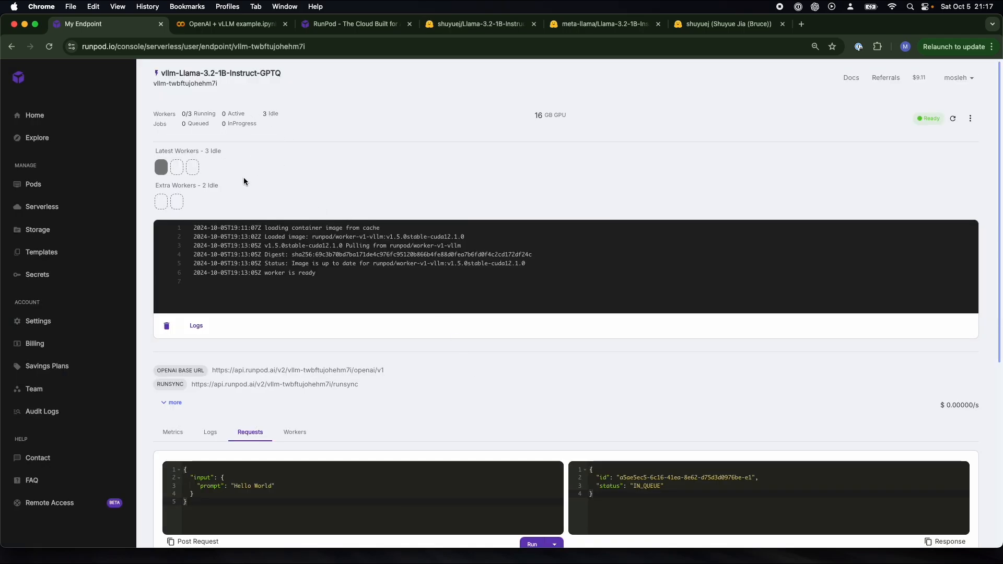
# Step: Locate the endpoint's OpenAI base URL, then switch to the OpenAI + vLLM notebook
pyautogui.scroll(-3)
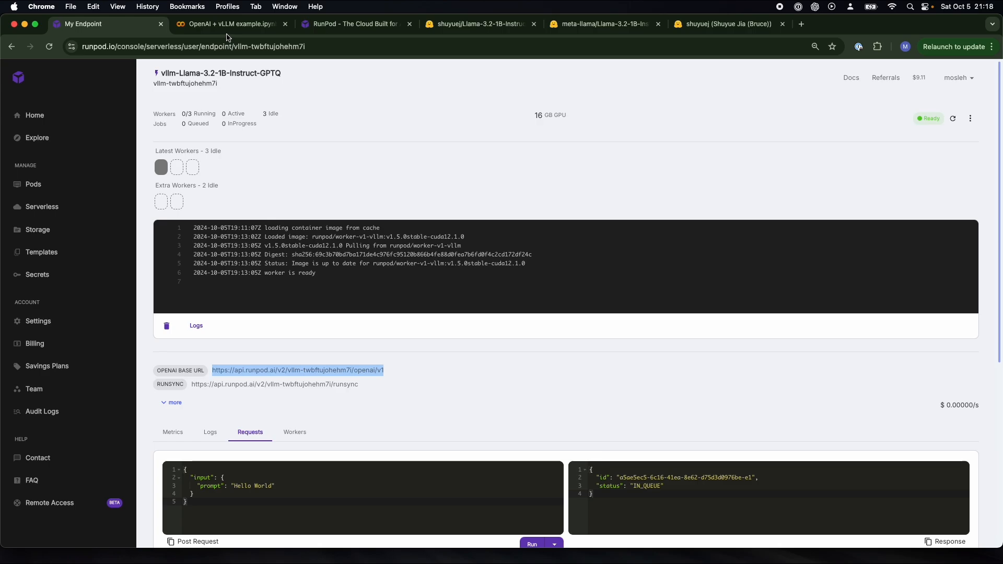
pyautogui.click(227, 23)
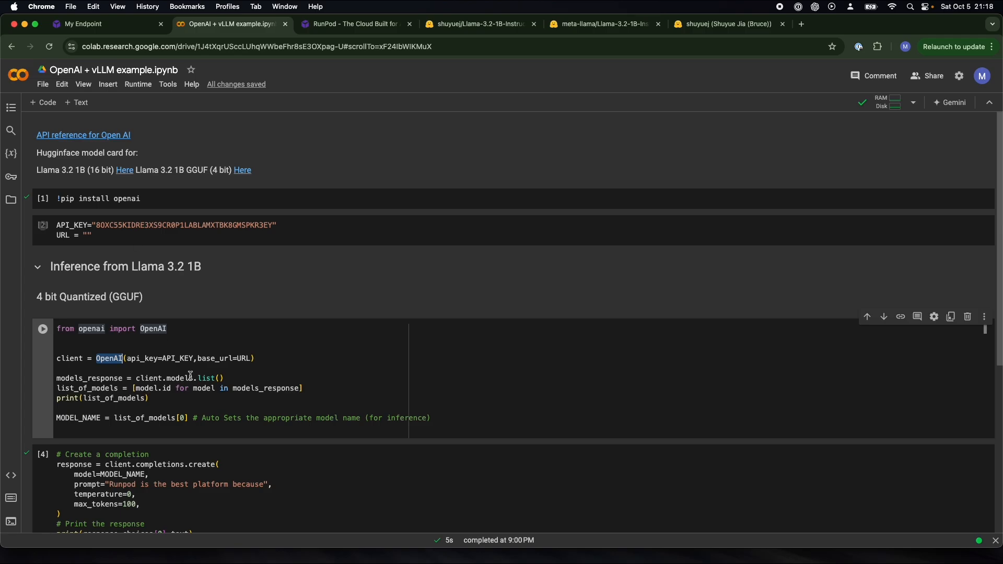
pyautogui.moveTo(314, 388)
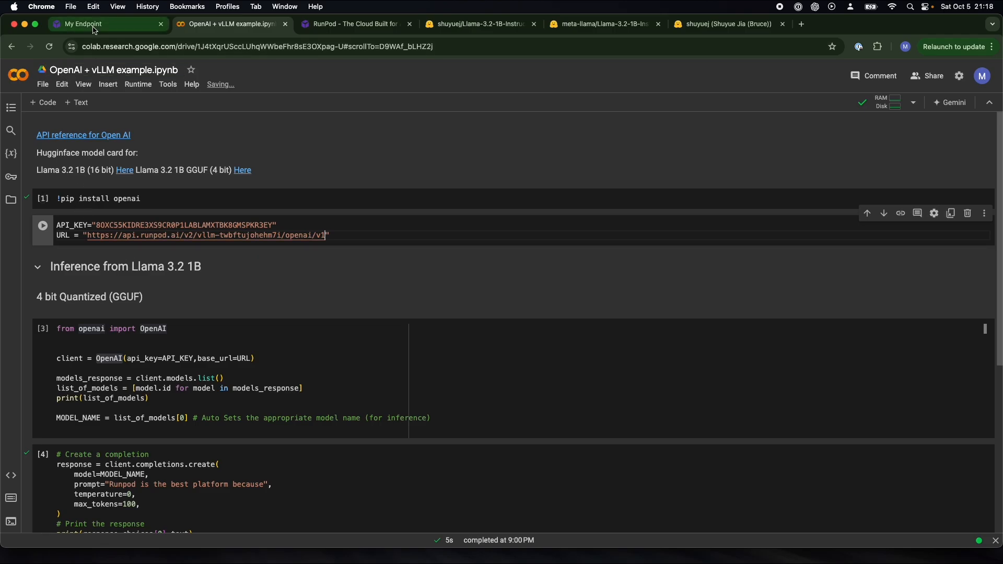
# Step: Bring the RunPod endpoint's base URL into the notebook's API_KEY/URL cell
pyautogui.doubleClick(185, 225)
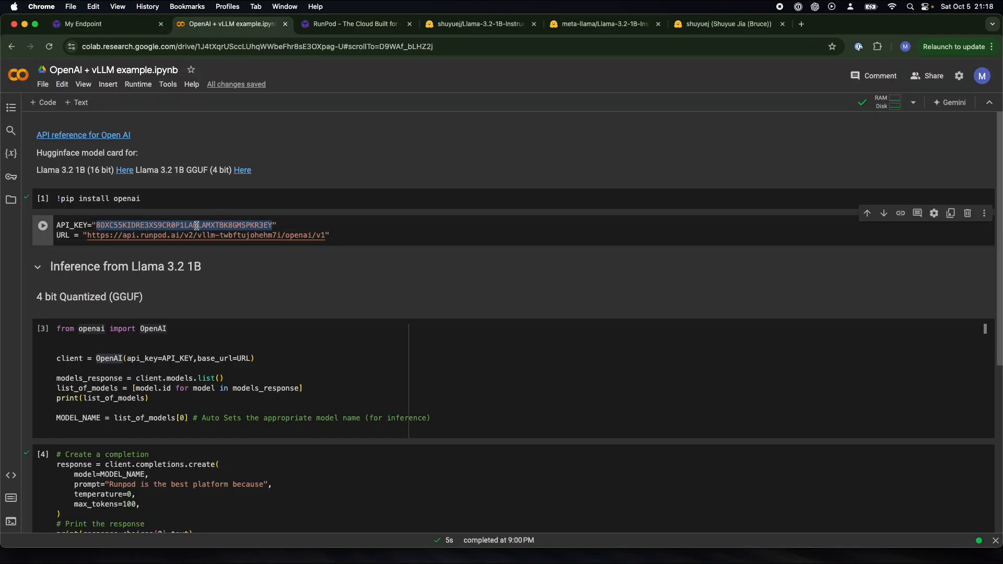
pyautogui.click(89, 24)
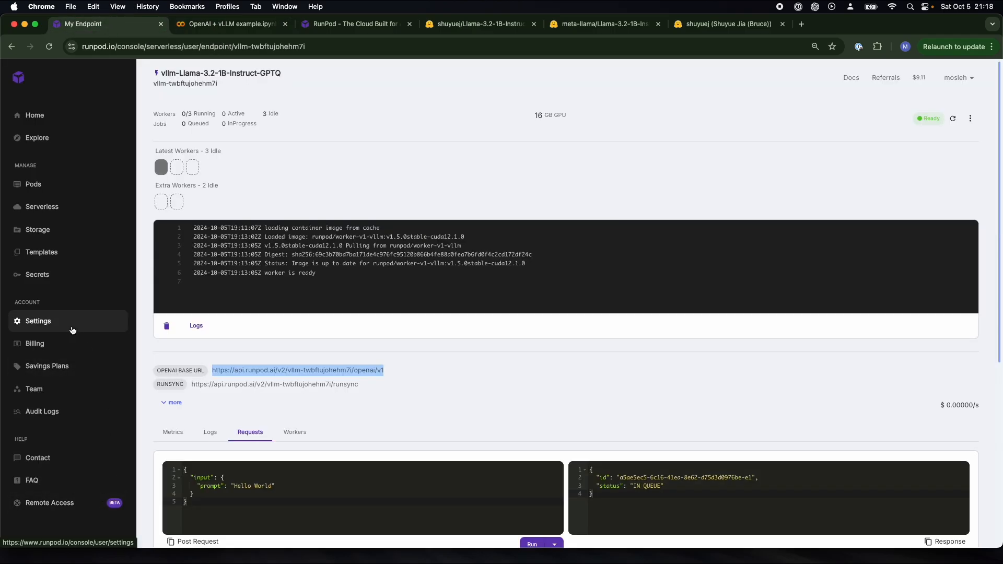
pyautogui.click(229, 24)
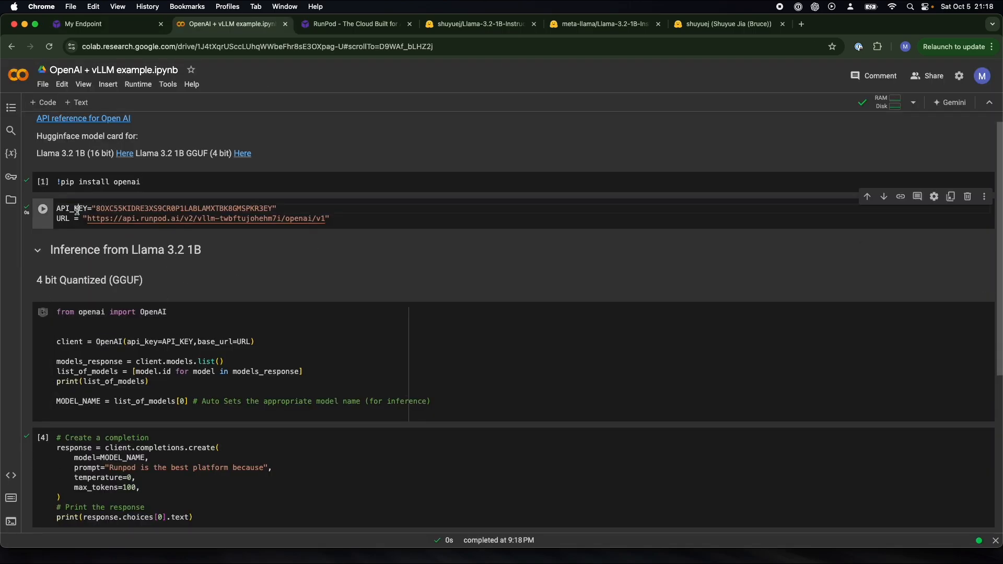
# Step: Run the setup and model-listing cells, returning shuyuej/Llama-3.2-1B-Instruct-GPTQ
pyautogui.doubleClick(64, 218)
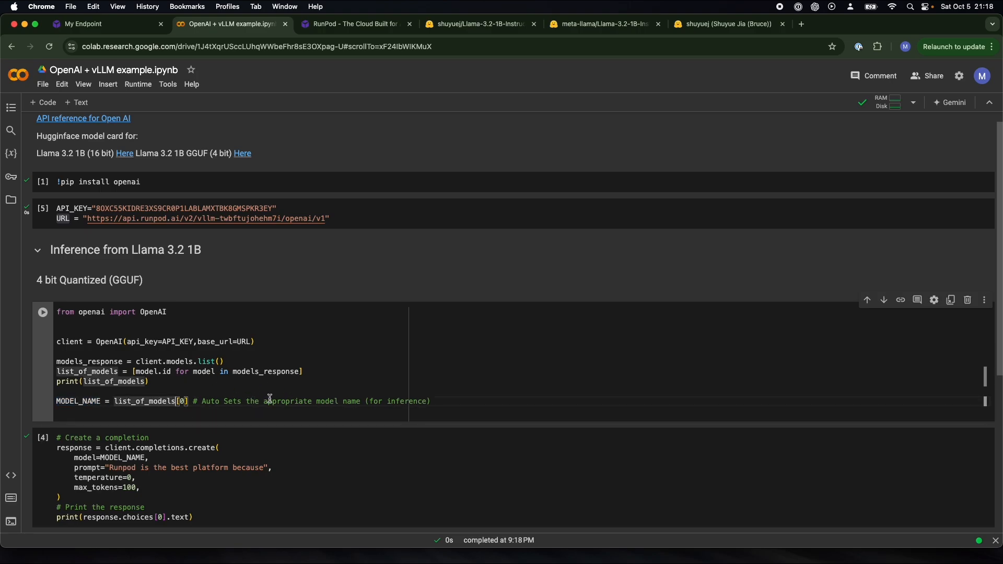
pyautogui.click(41, 311)
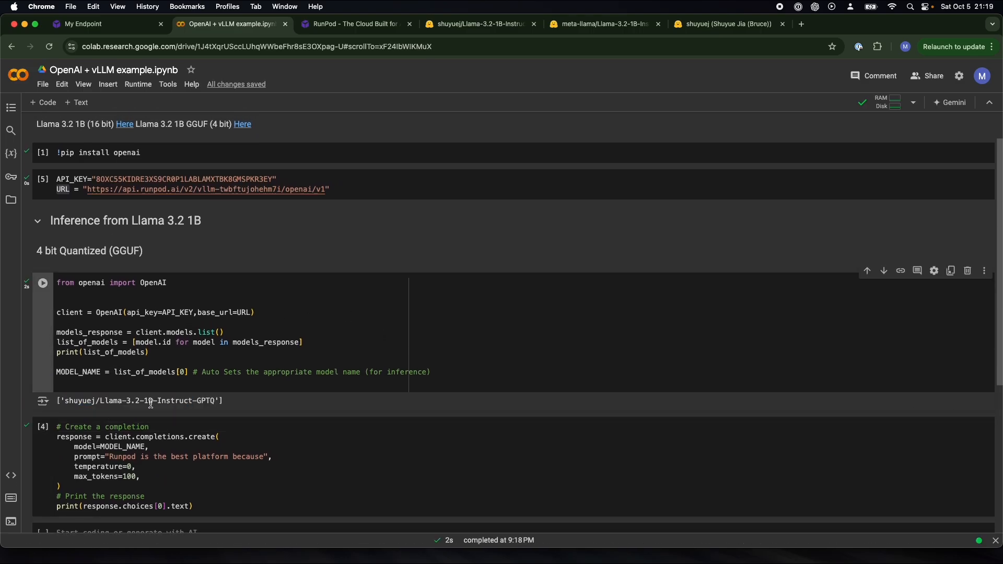
pyautogui.doubleClick(147, 401)
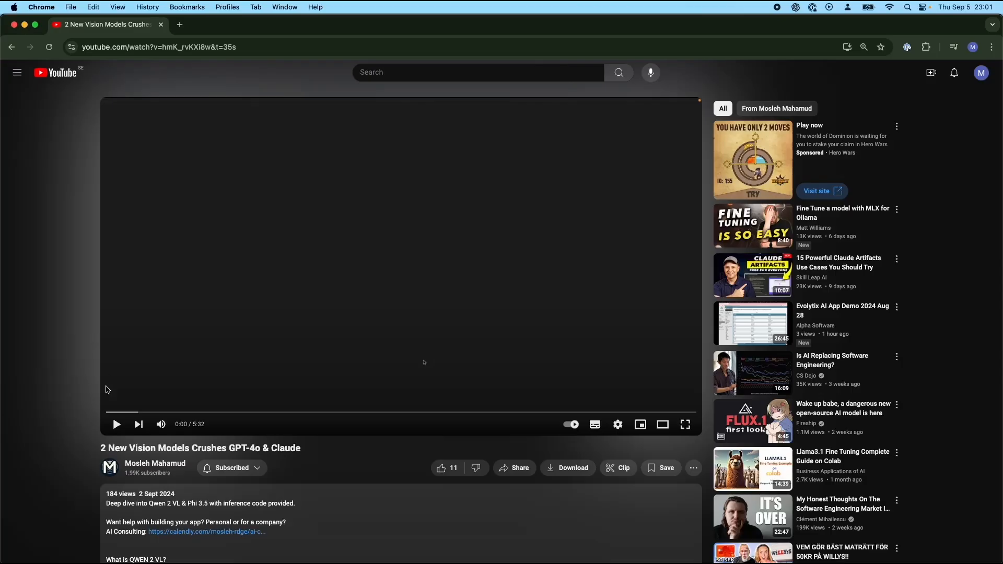
# Step: Open the Calendly consulting link from the video description and pick Tuesday, September 10
pyautogui.scroll(-3)
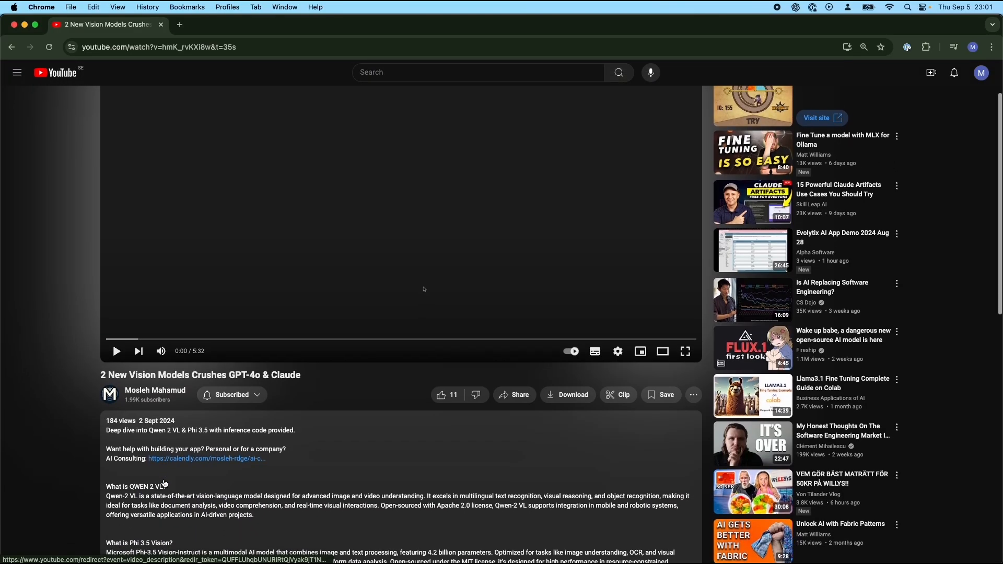
pyautogui.click(206, 458)
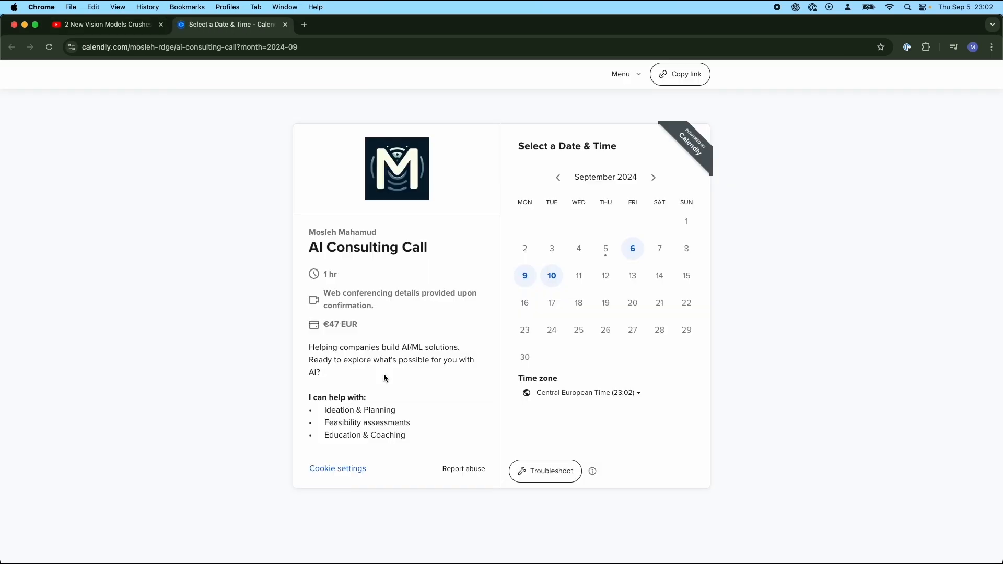
pyautogui.moveTo(401, 388)
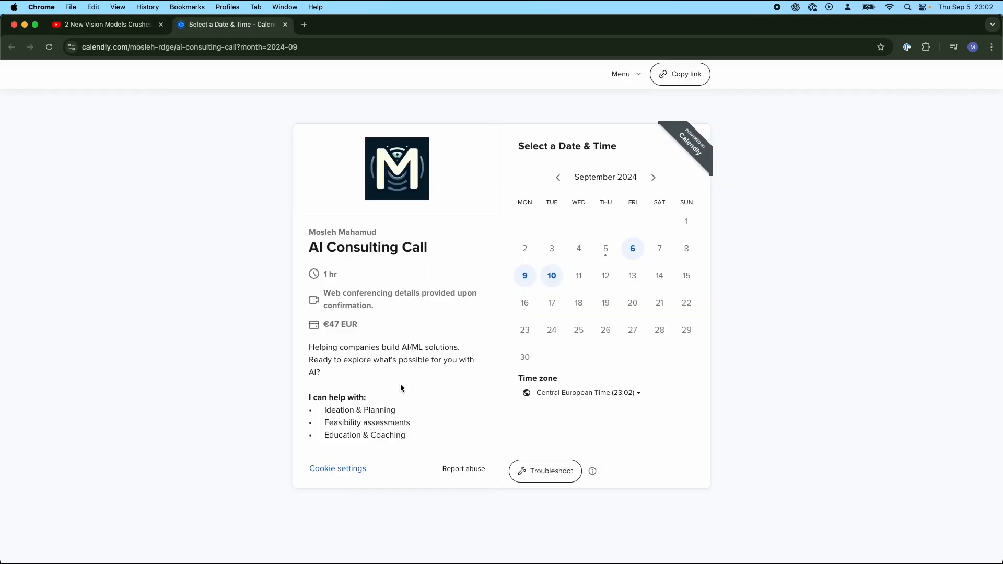
pyautogui.click(550, 276)
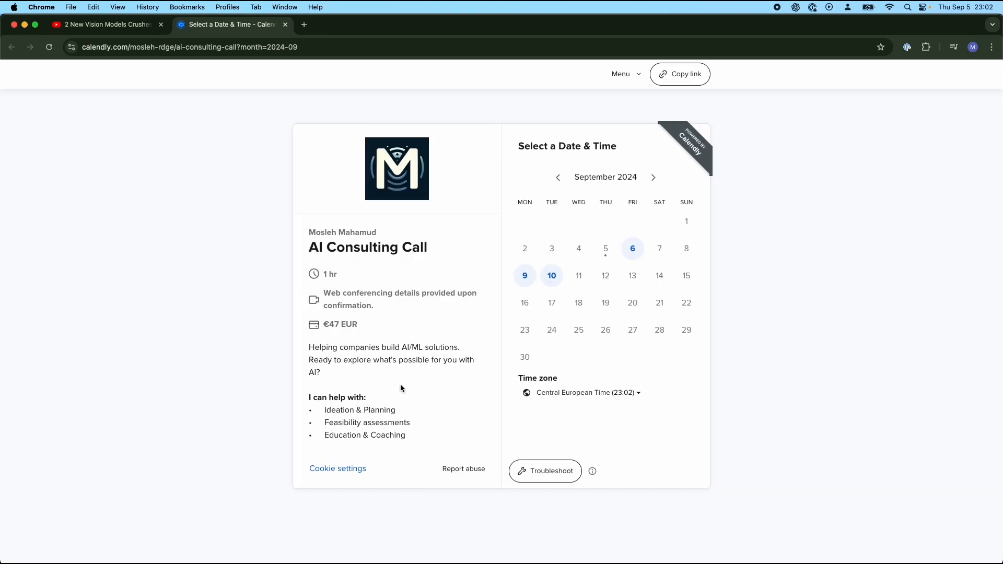
pyautogui.scroll(-3)
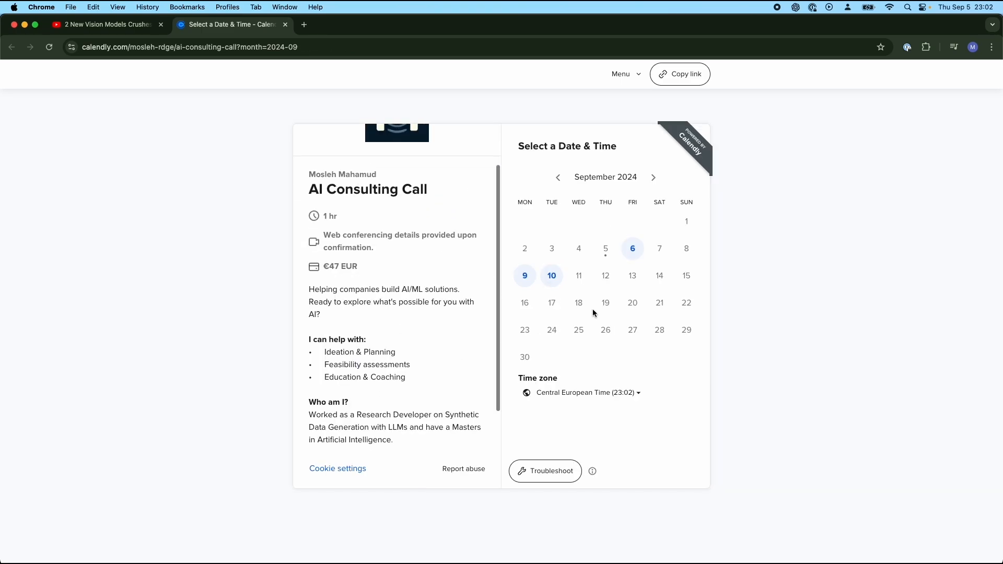
pyautogui.click(551, 275)
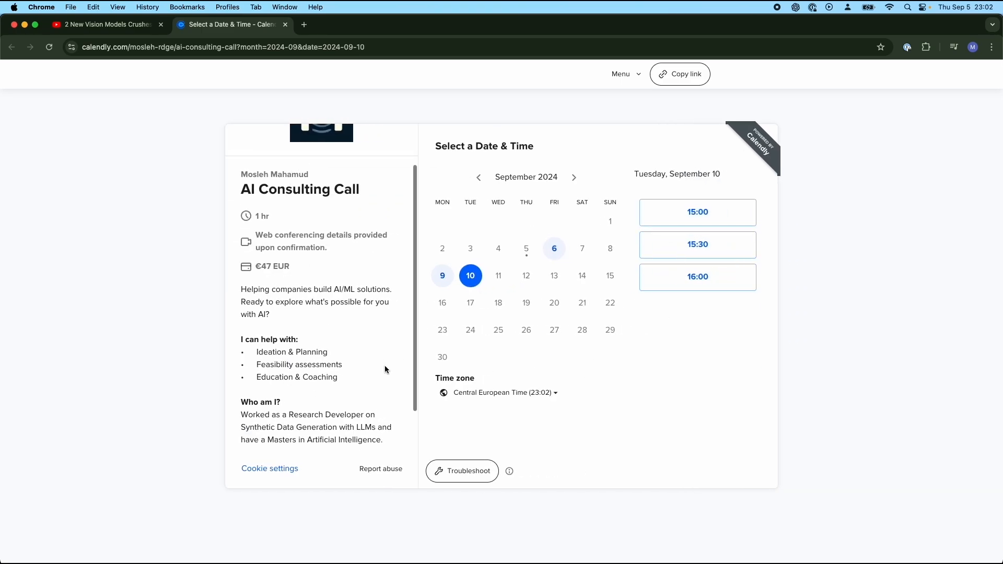
pyautogui.scroll(-3)
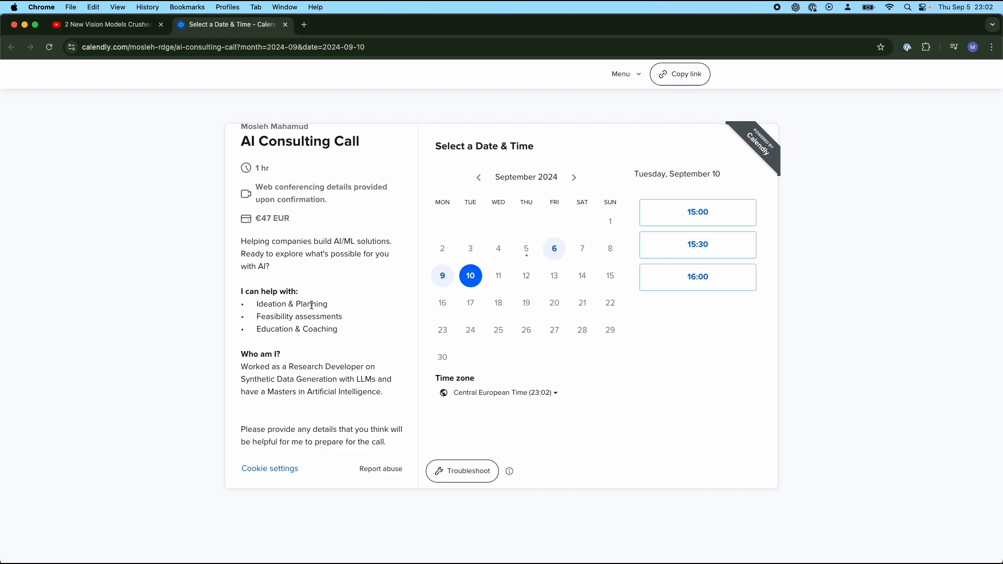
pyautogui.moveTo(233, 259)
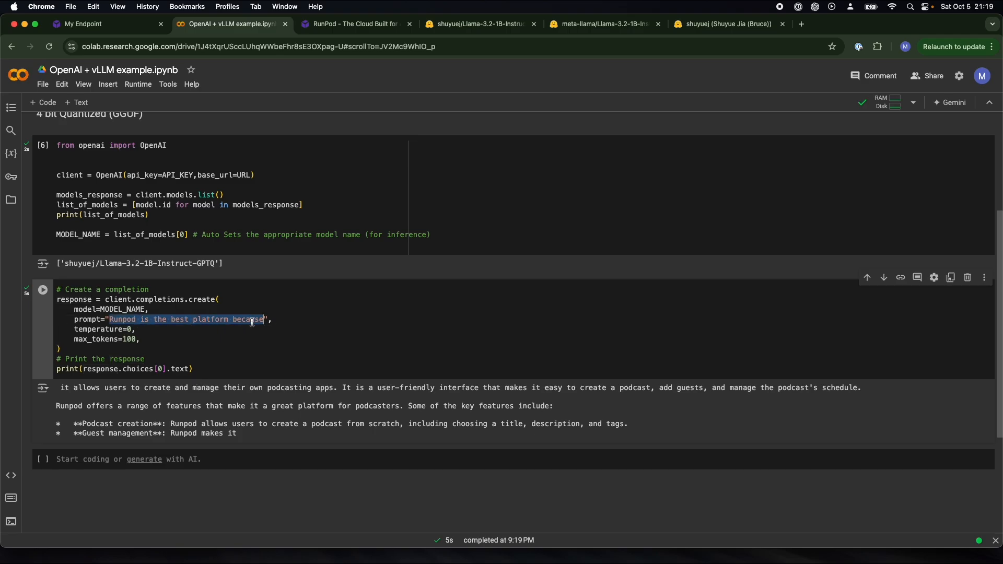
# Step: Change the completion prompt to ask why LeBron James is the best, and rerun it
pyautogui.write('Why is Lebrons james the best",')
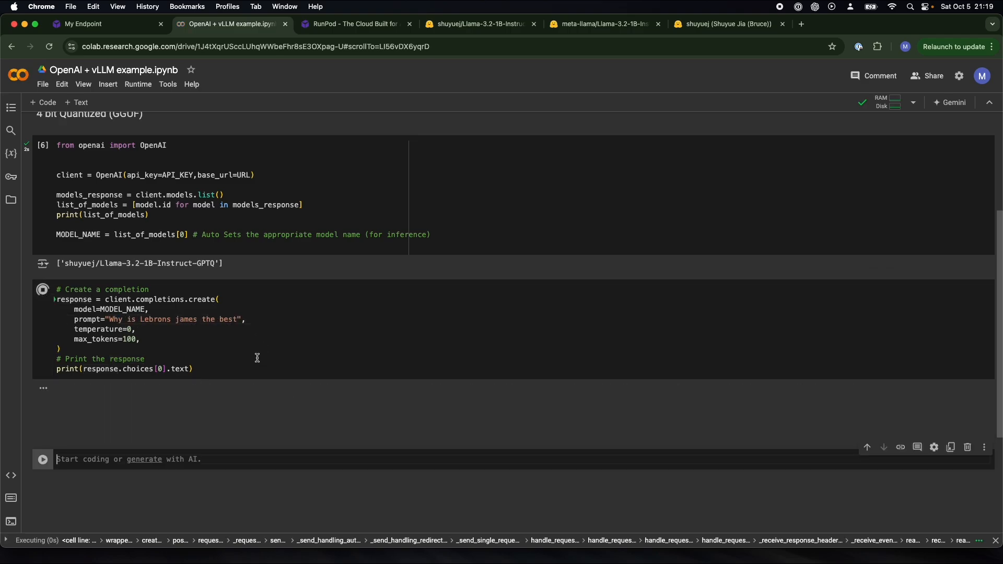
pyautogui.click(42, 298)
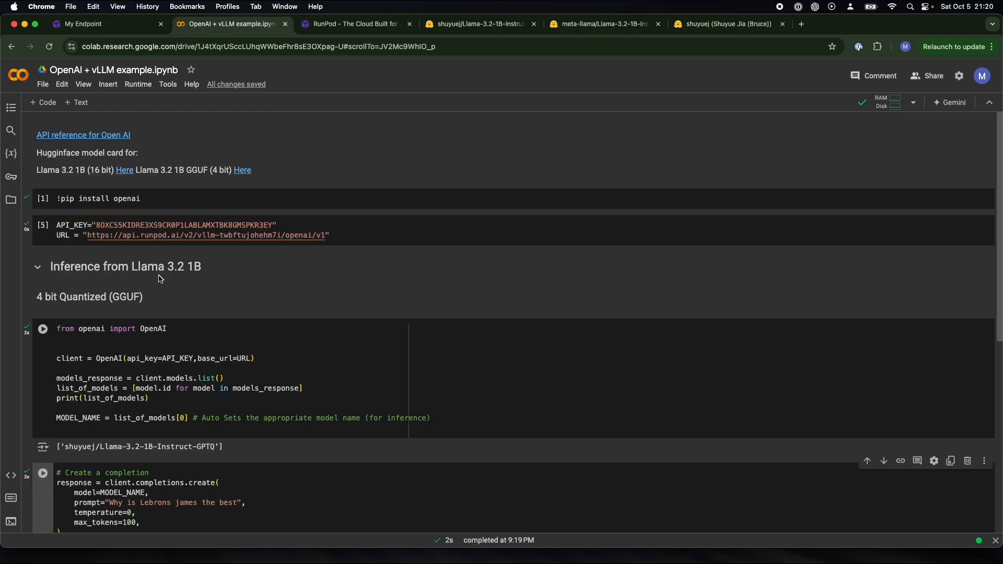
pyautogui.moveTo(227, 350)
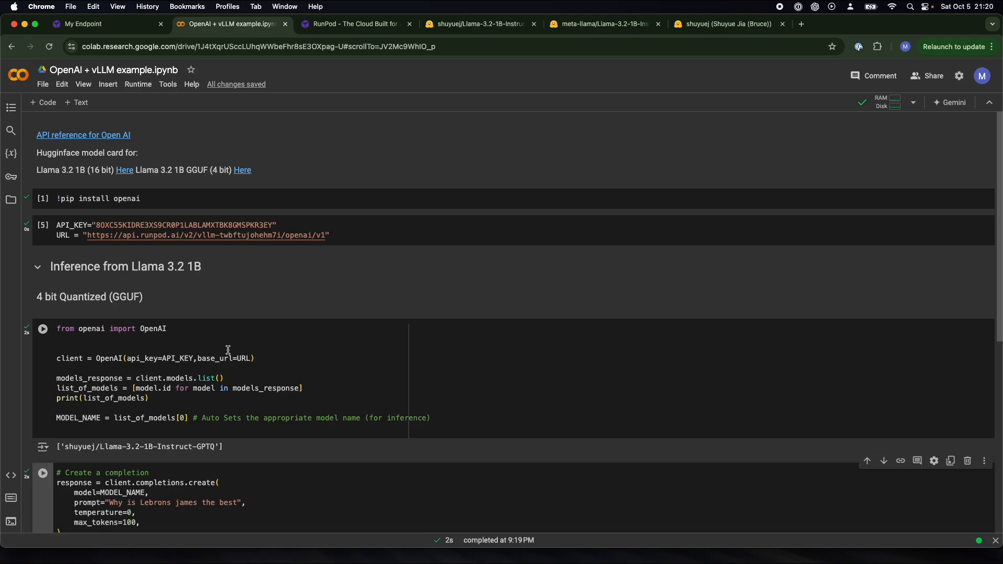